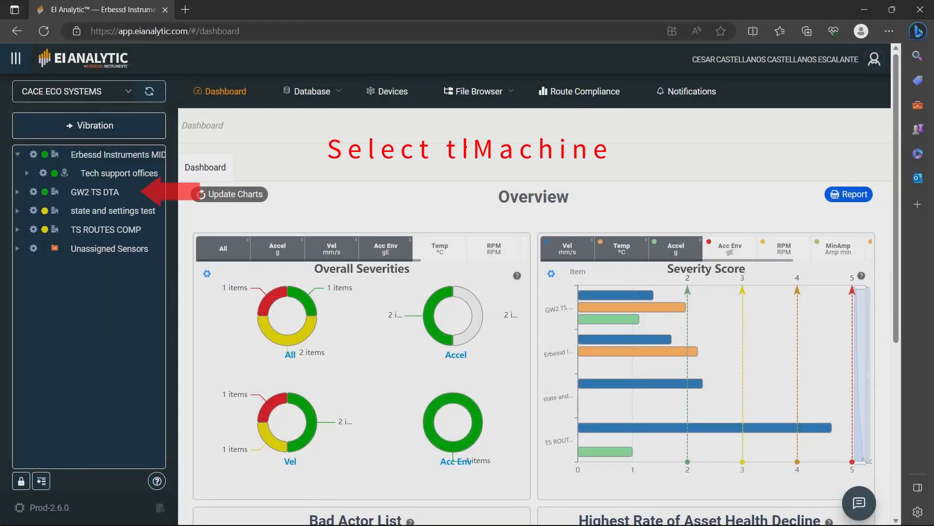
# Expand Tech support offices in the asset tree and select Cooler I to show its overview.
pyautogui.click(26, 173)
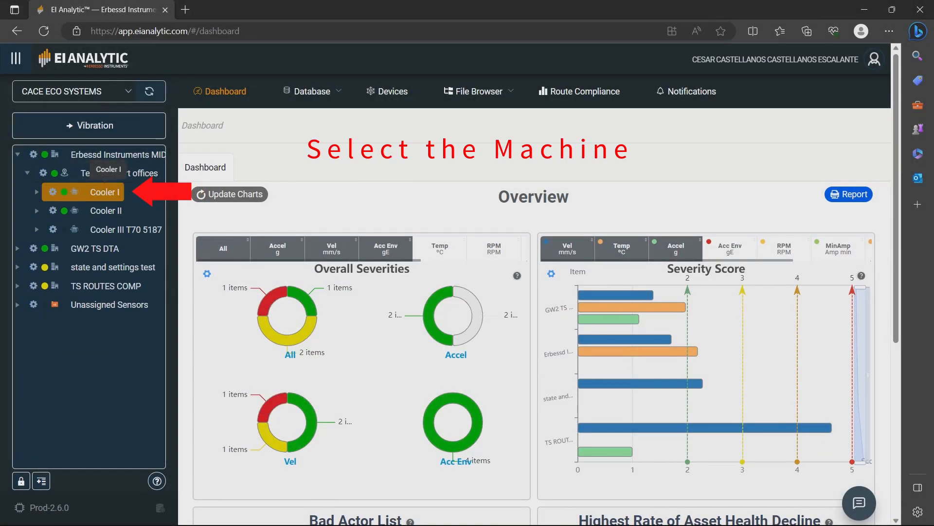
pyautogui.click(102, 192)
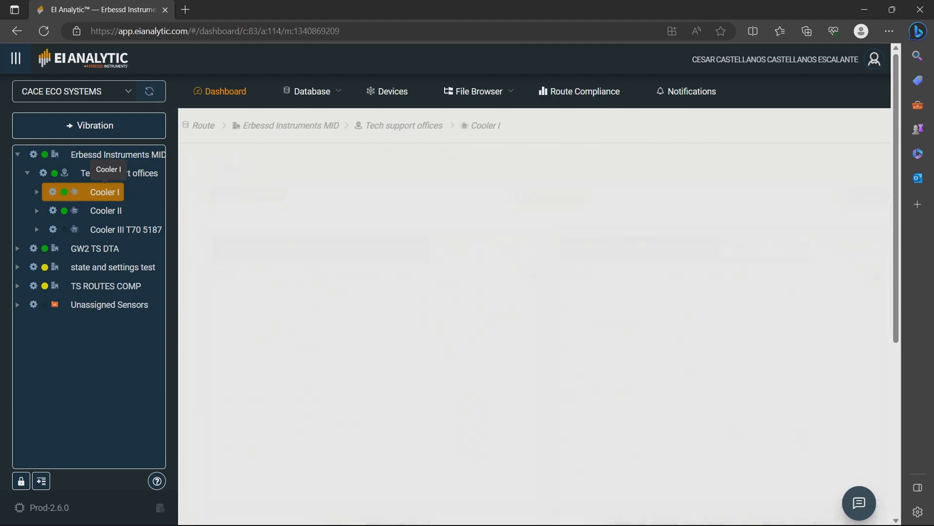
pyautogui.click(102, 192)
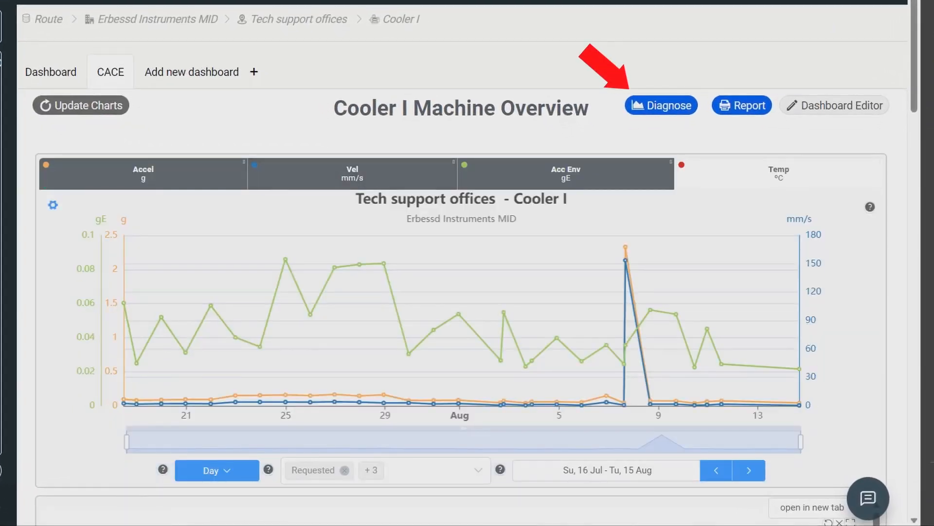
pyautogui.moveTo(662, 105)
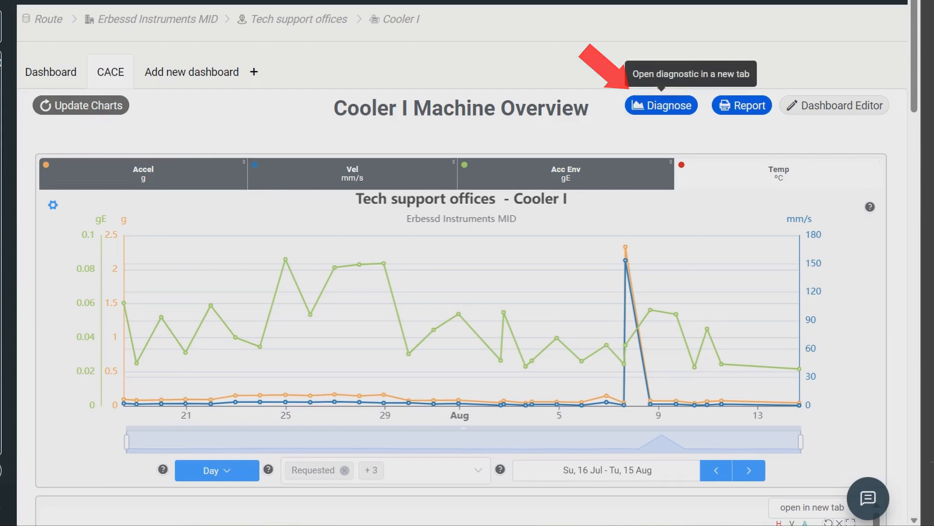
# Start the automatic Diagnose tool for Cooler I from its Machine Overview.
pyautogui.click(661, 106)
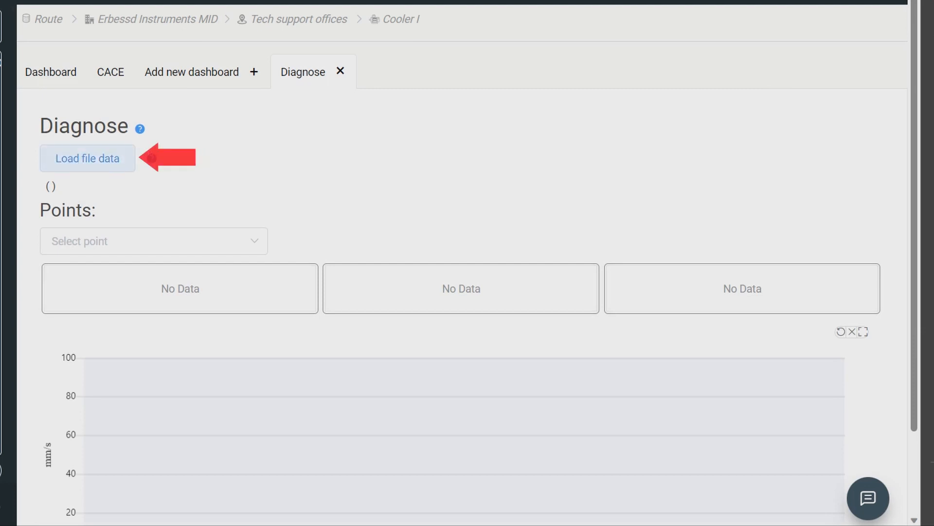
# Load Cooler I's file data and look through the six files' trends and fault lists.
pyautogui.click(86, 158)
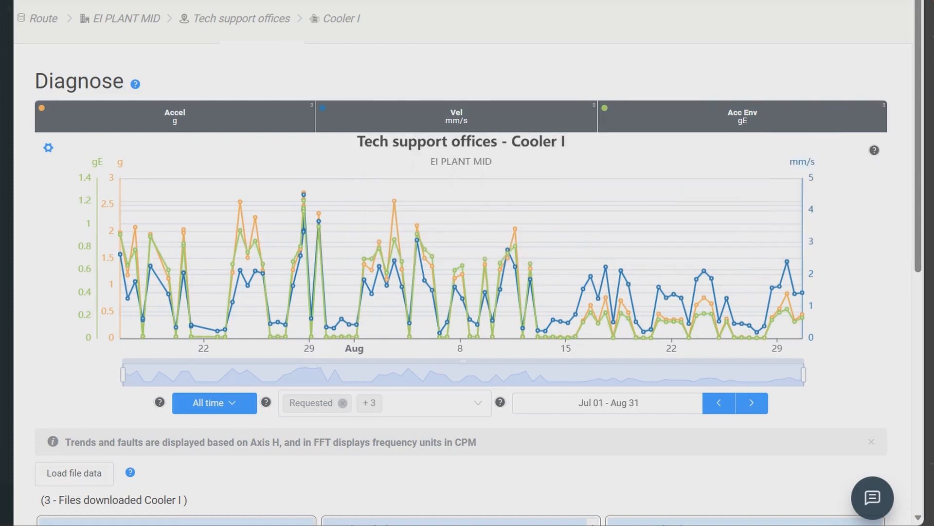
pyautogui.scroll(-3)
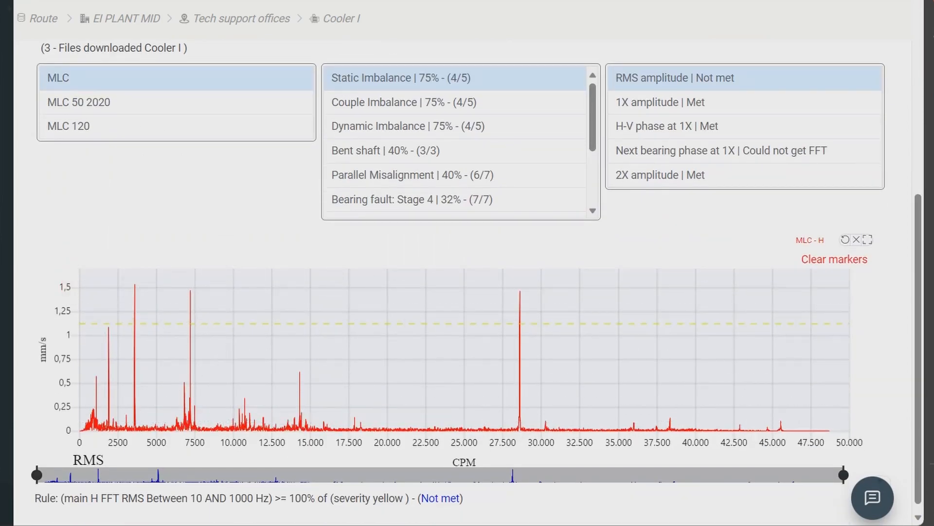
pyautogui.moveTo(438, 417)
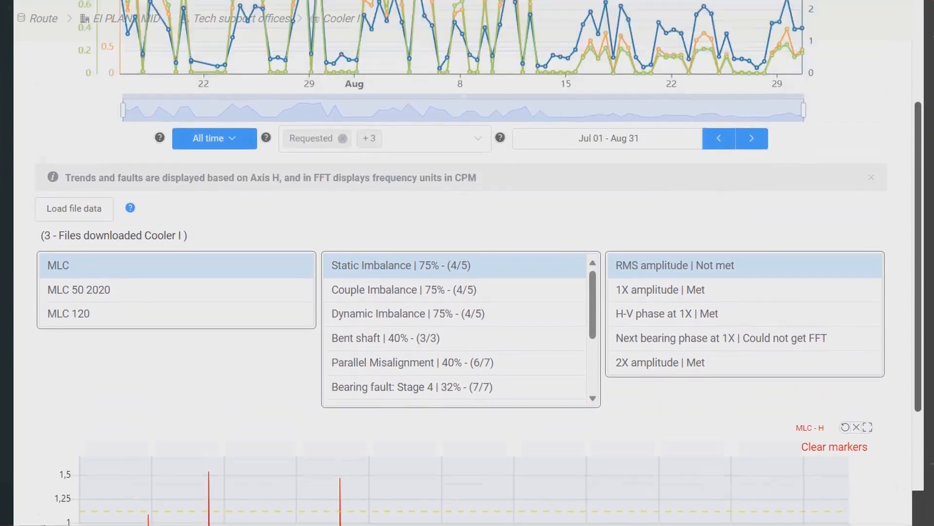
pyautogui.scroll(3)
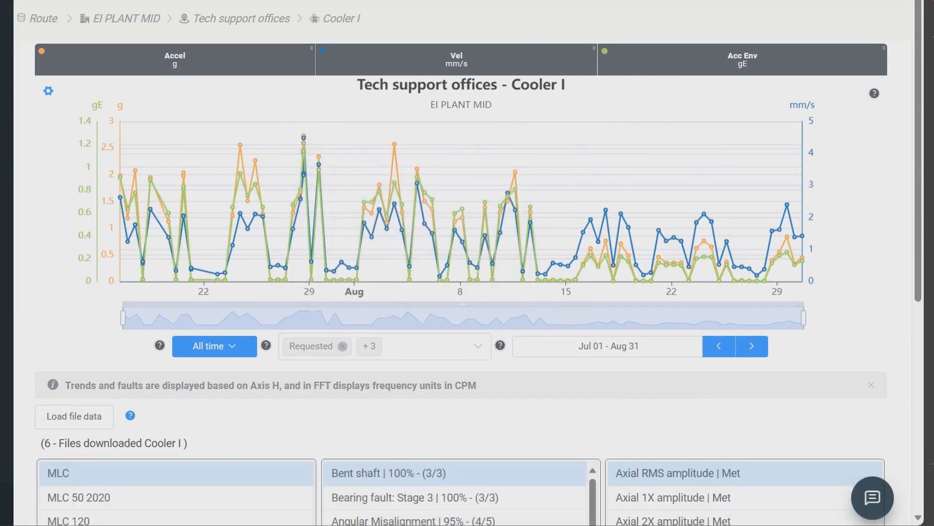
# Scroll the ranked potential faults and show the rules checked for Angular Misalignment.
pyautogui.scroll(-3)
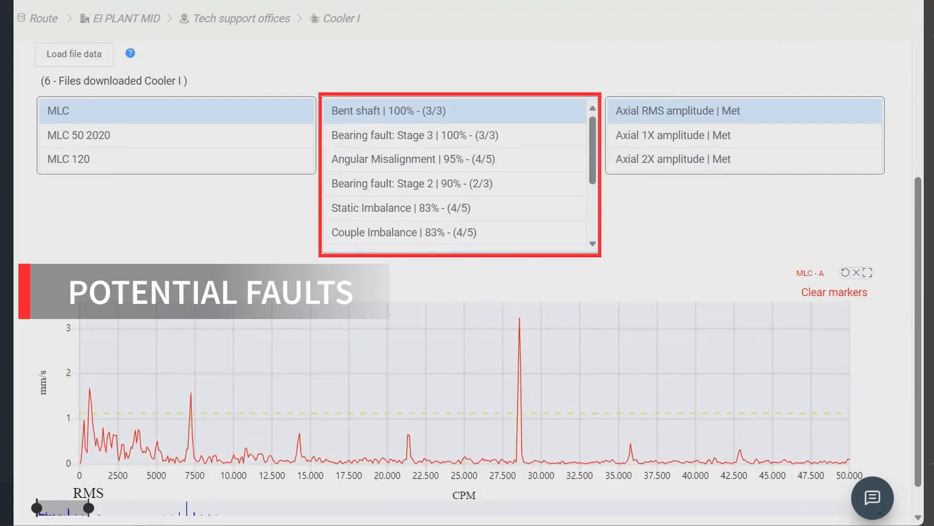
pyautogui.scroll(-3)
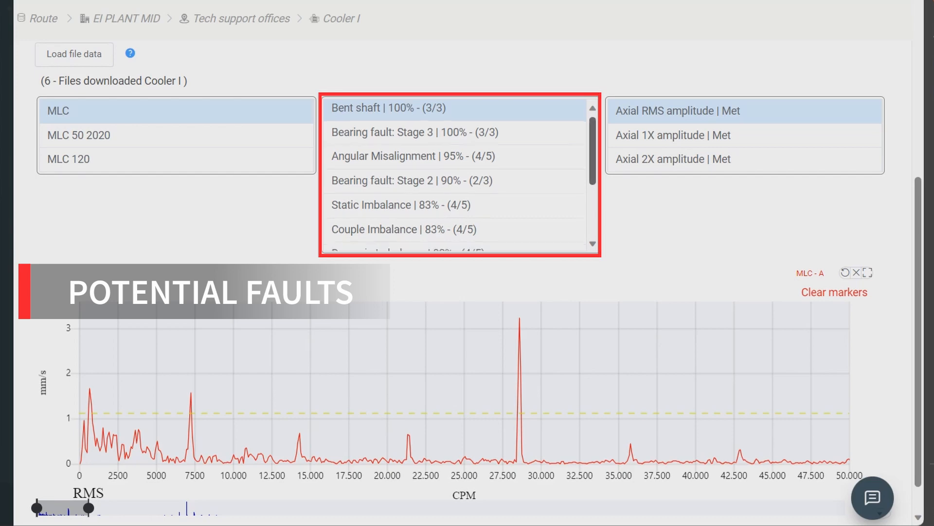
pyautogui.scroll(-3)
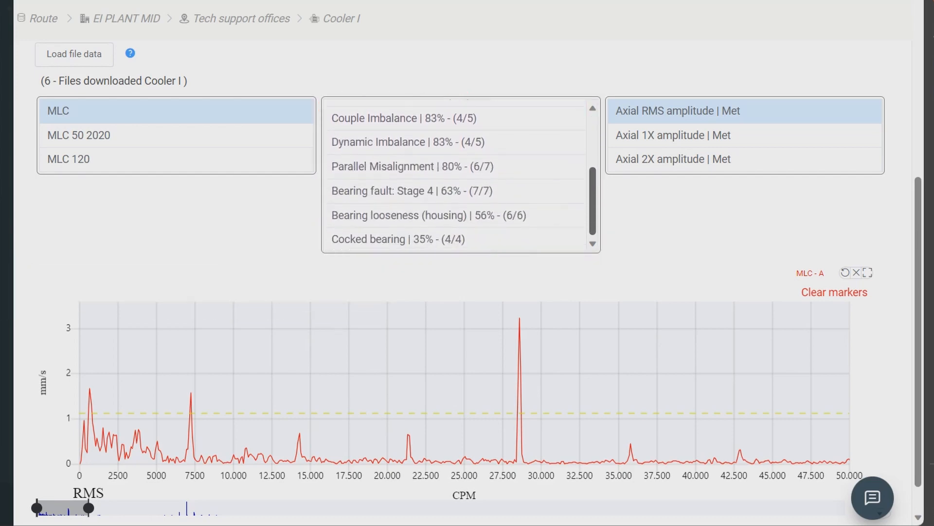
pyautogui.scroll(3)
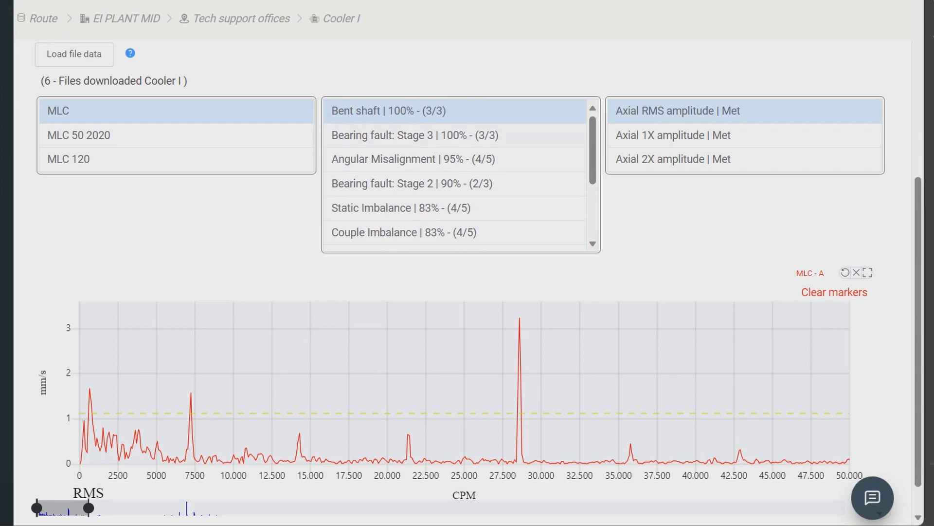
pyautogui.click(415, 159)
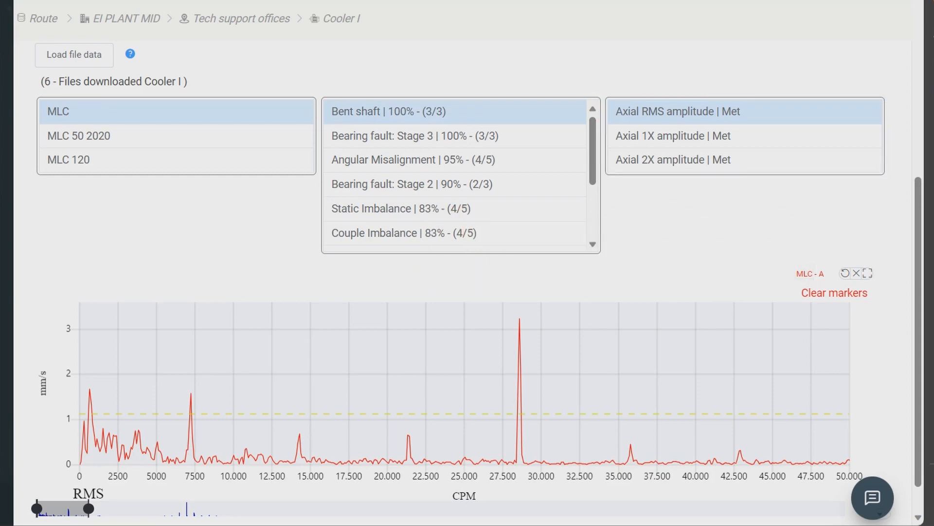
pyautogui.click(413, 136)
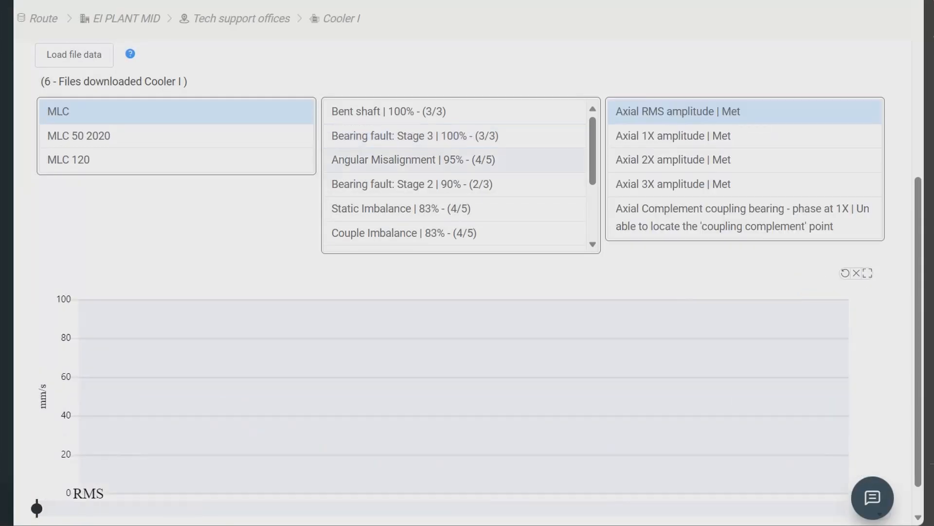
# Go to Database > Machines and bring up Cooler I's Edit machine page.
pyautogui.click(414, 159)
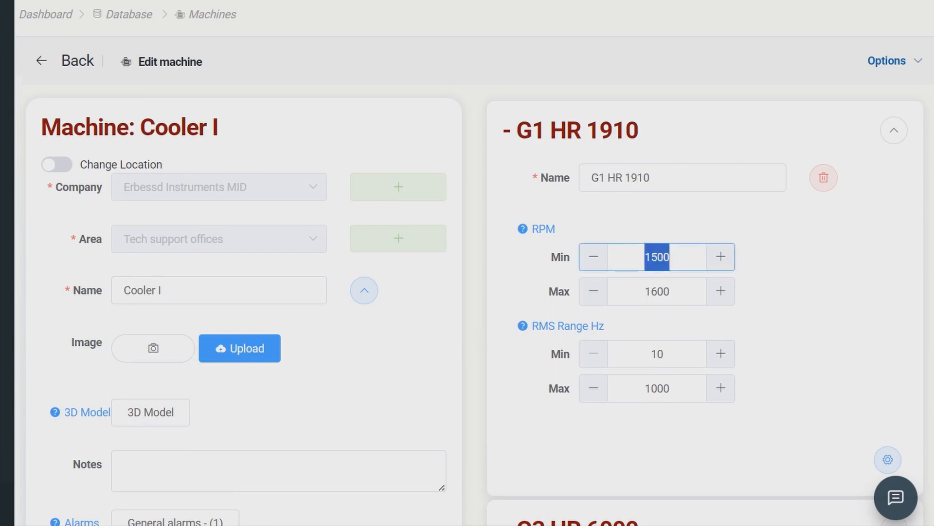
pyautogui.write('13')
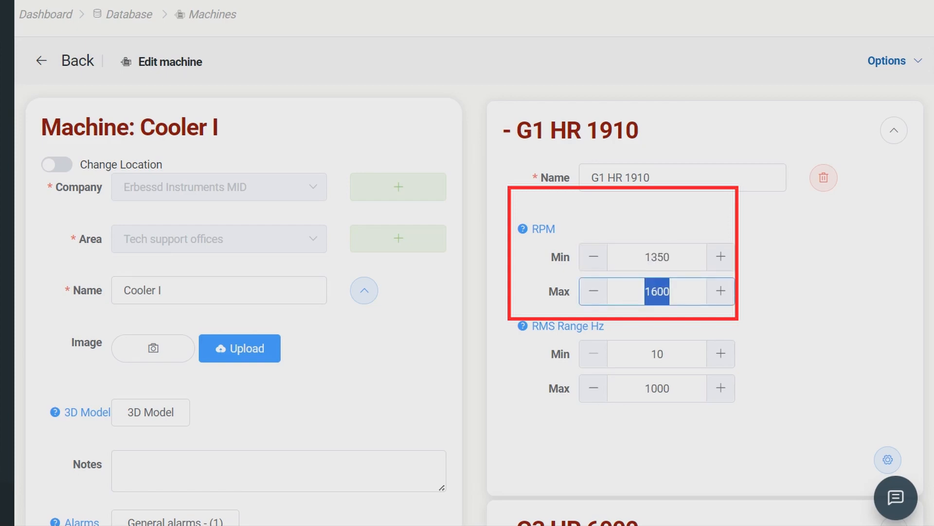
pyautogui.write('17')
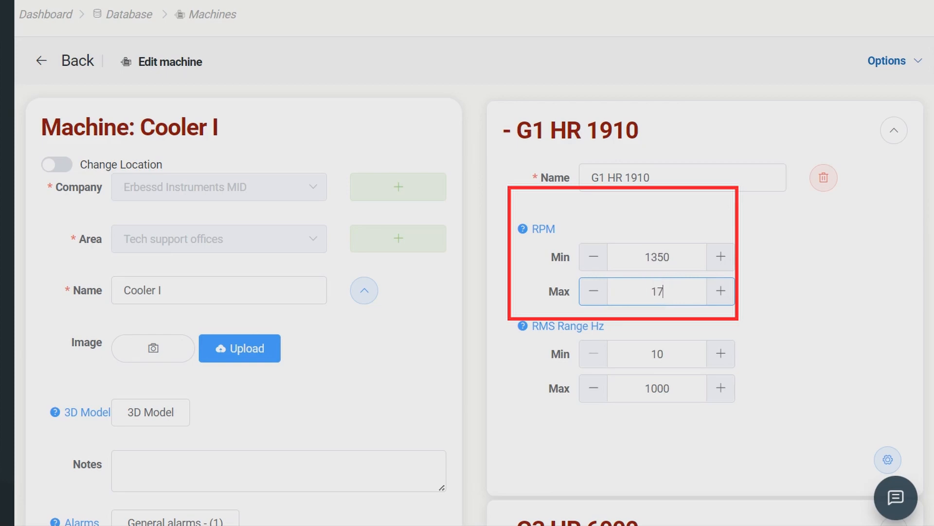
pyautogui.write('50')
pyautogui.write('1600')
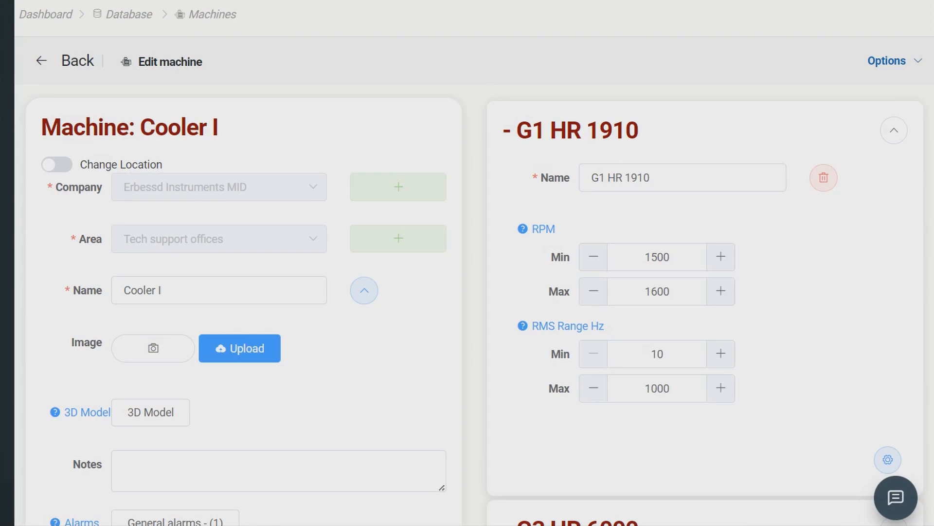
# Reveal point G1 HR 1910's extra settings, search bearings for '10', and start Add machine.
pyautogui.scroll(-3)
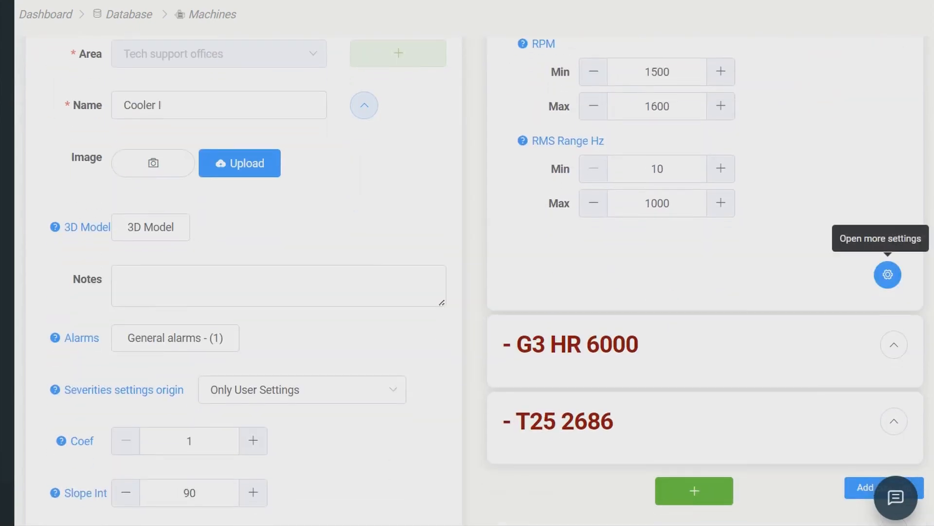
pyautogui.click(888, 275)
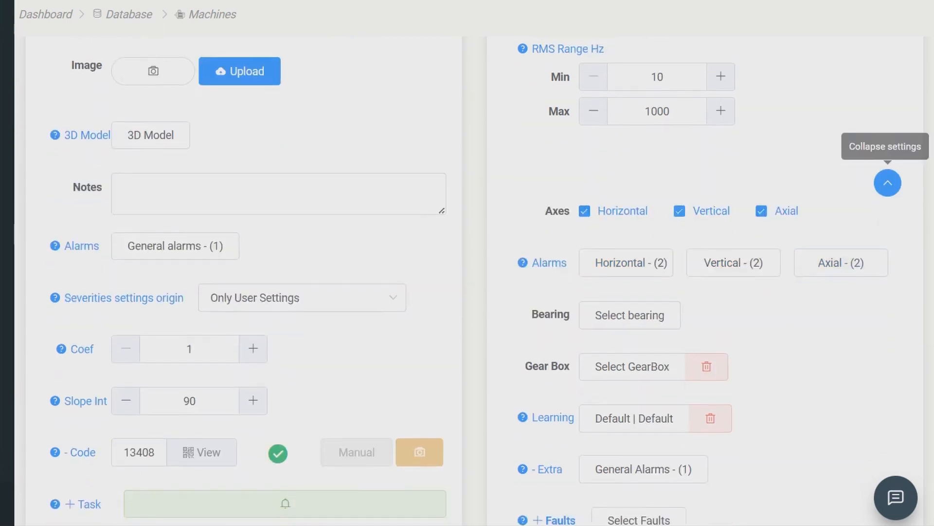
pyautogui.scroll(-3)
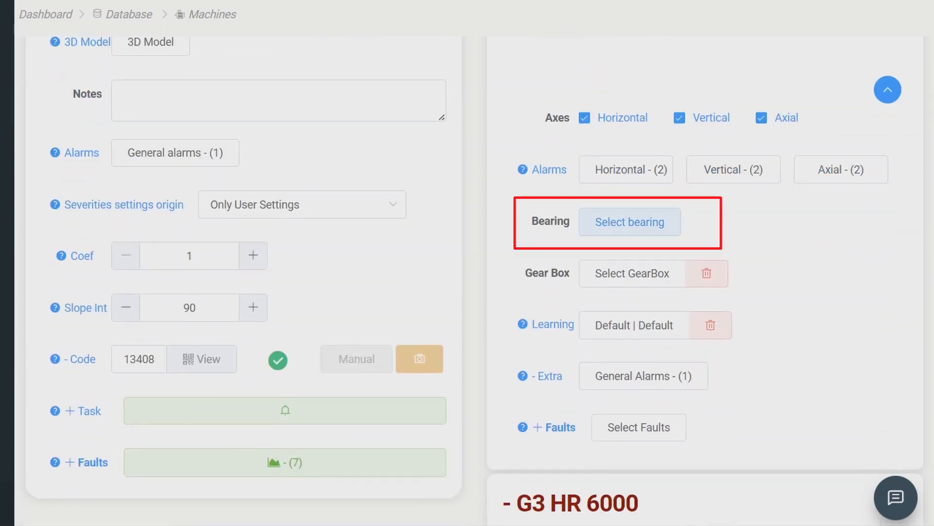
pyautogui.click(629, 222)
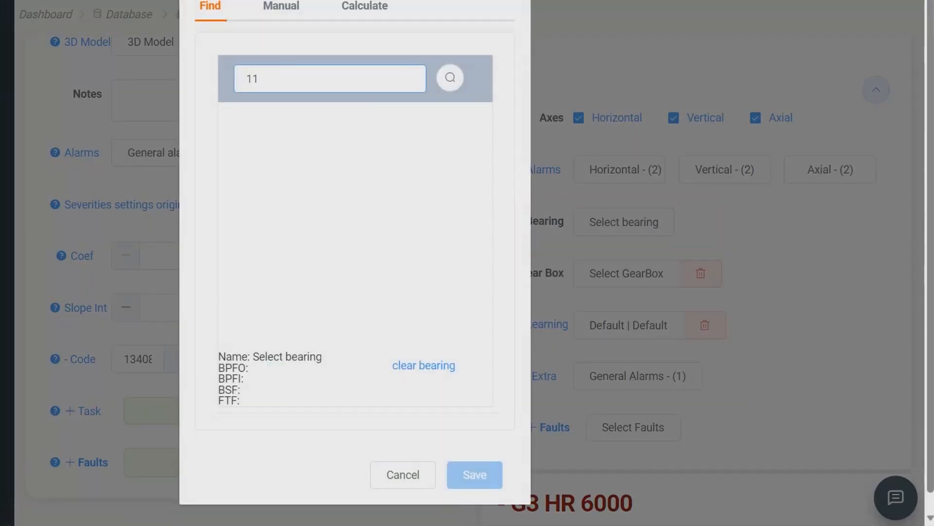
pyautogui.write('10')
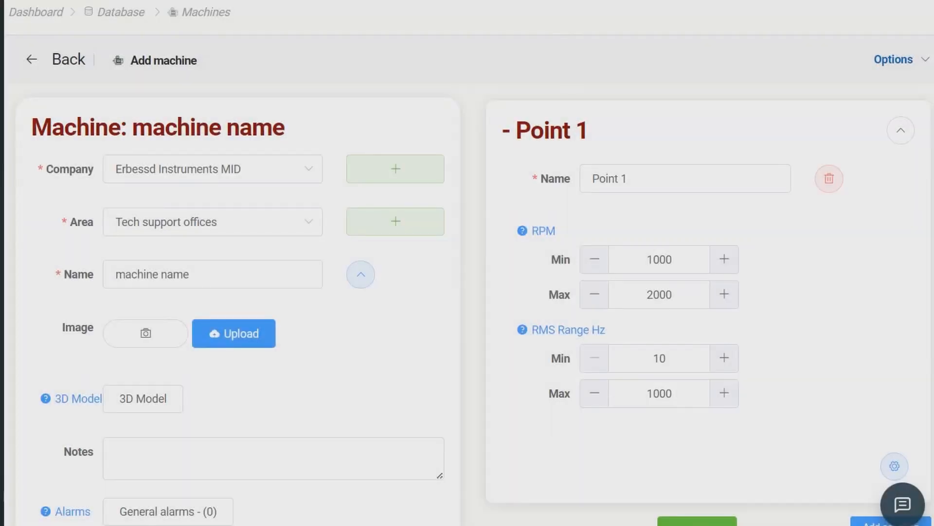
# Add a coupling to the new machine with the name COUPLING EXAMPLE.
pyautogui.scroll(-3)
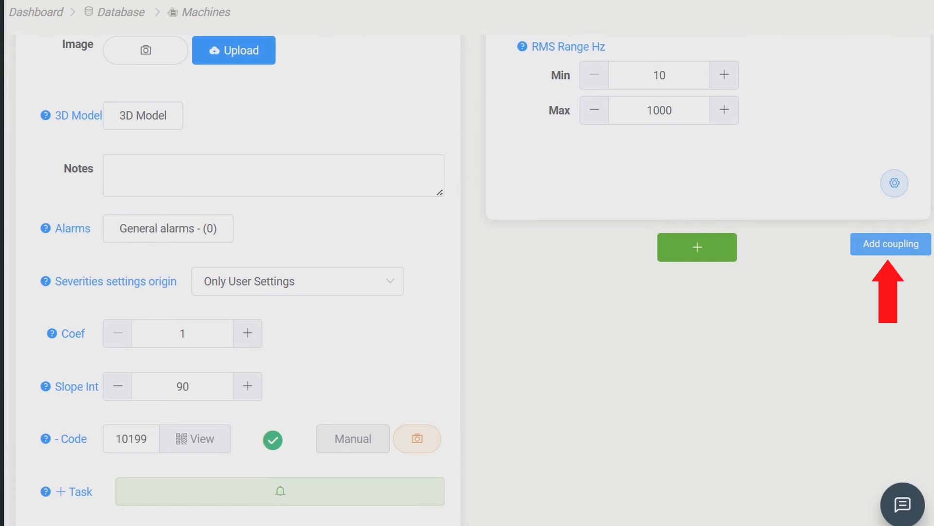
pyautogui.click(890, 243)
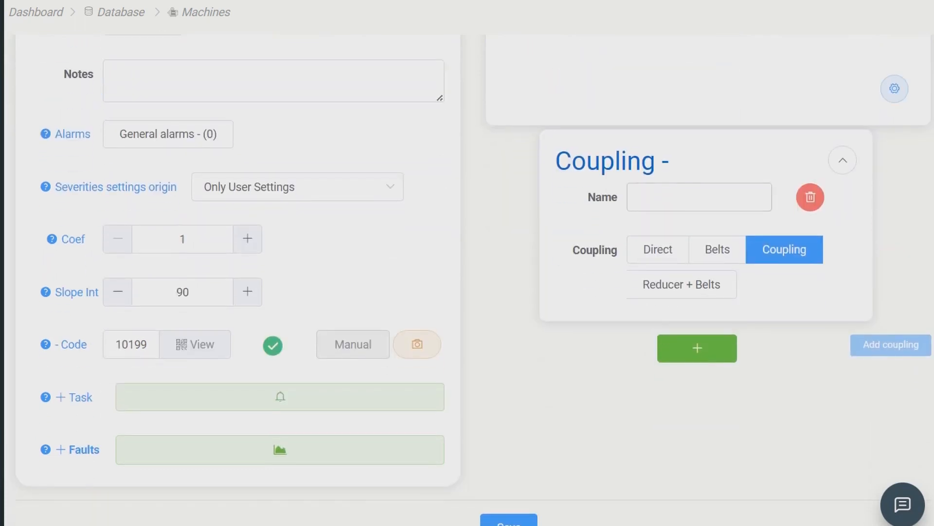
pyautogui.write('COUPL')
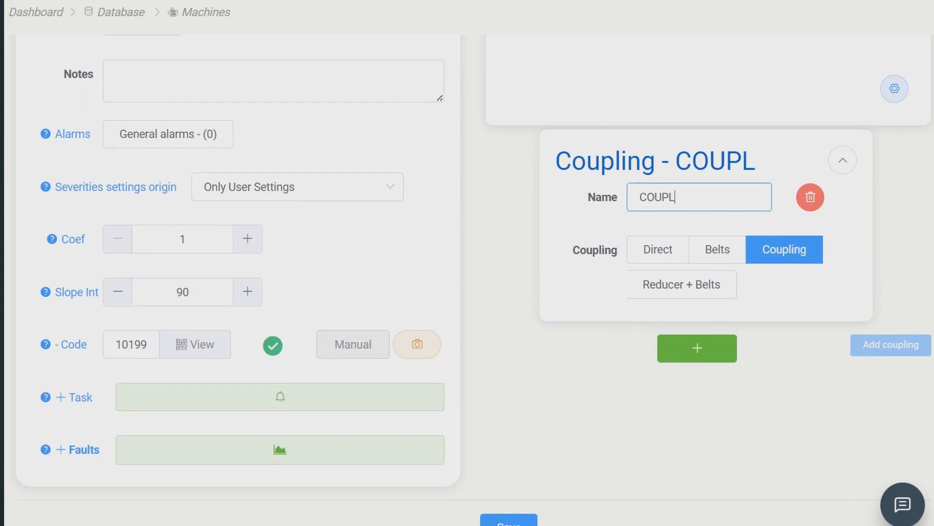
pyautogui.write('ING EXAMPLE')
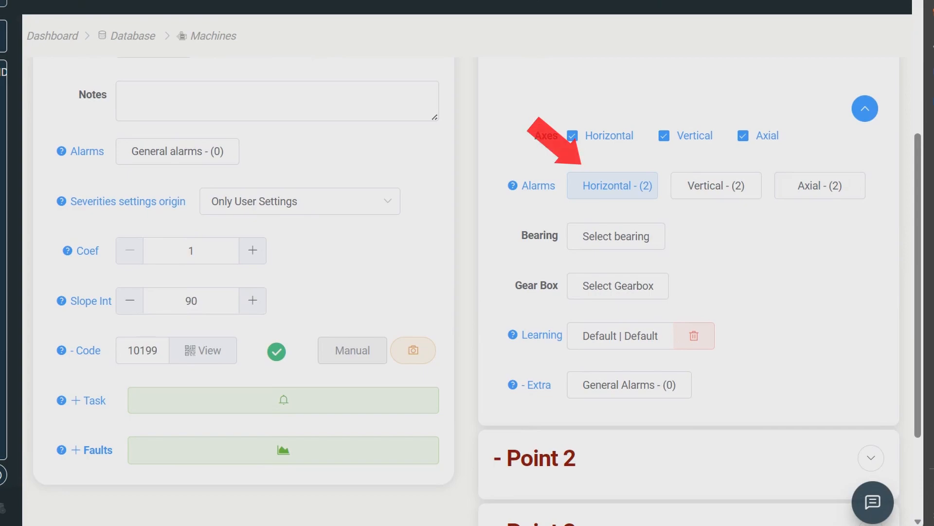
# Show Point 1's horizontal velocity alarm thresholds: 1.12, 2.80 and 7.10 mm/s.
pyautogui.click(611, 185)
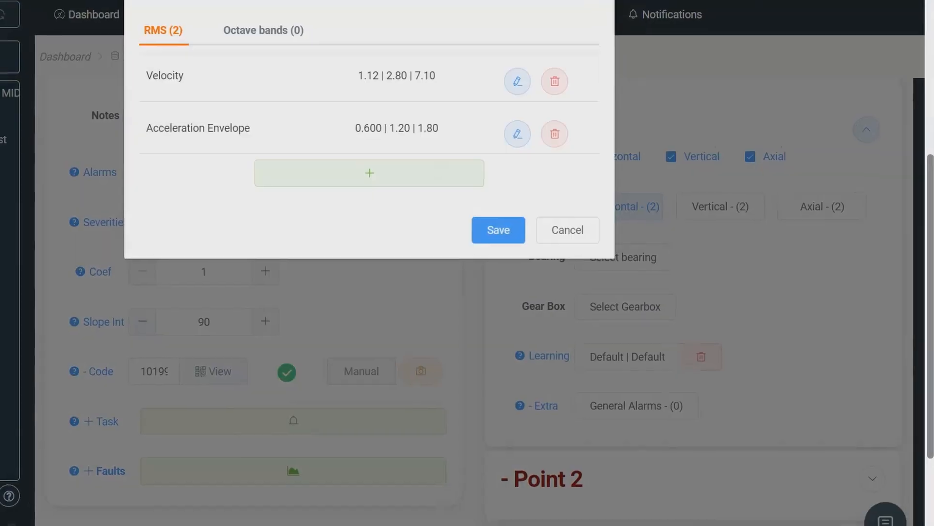
pyautogui.click(517, 81)
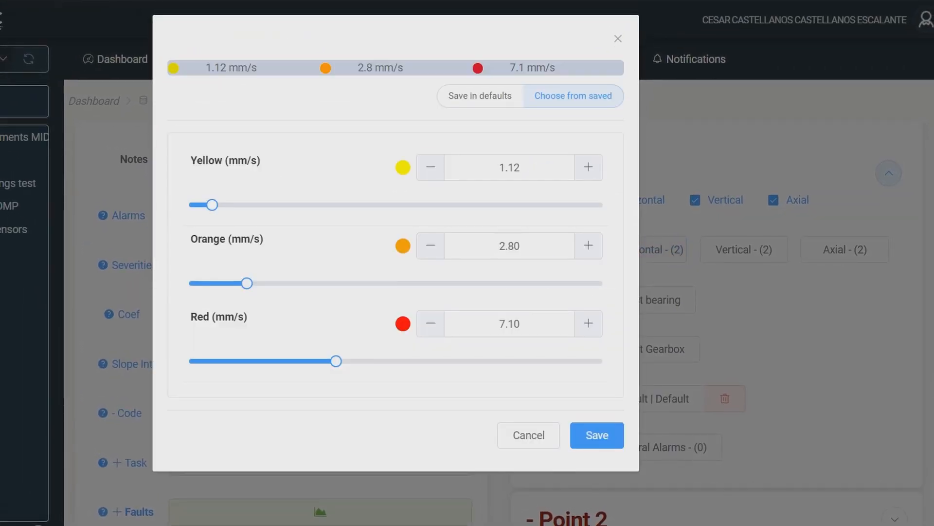